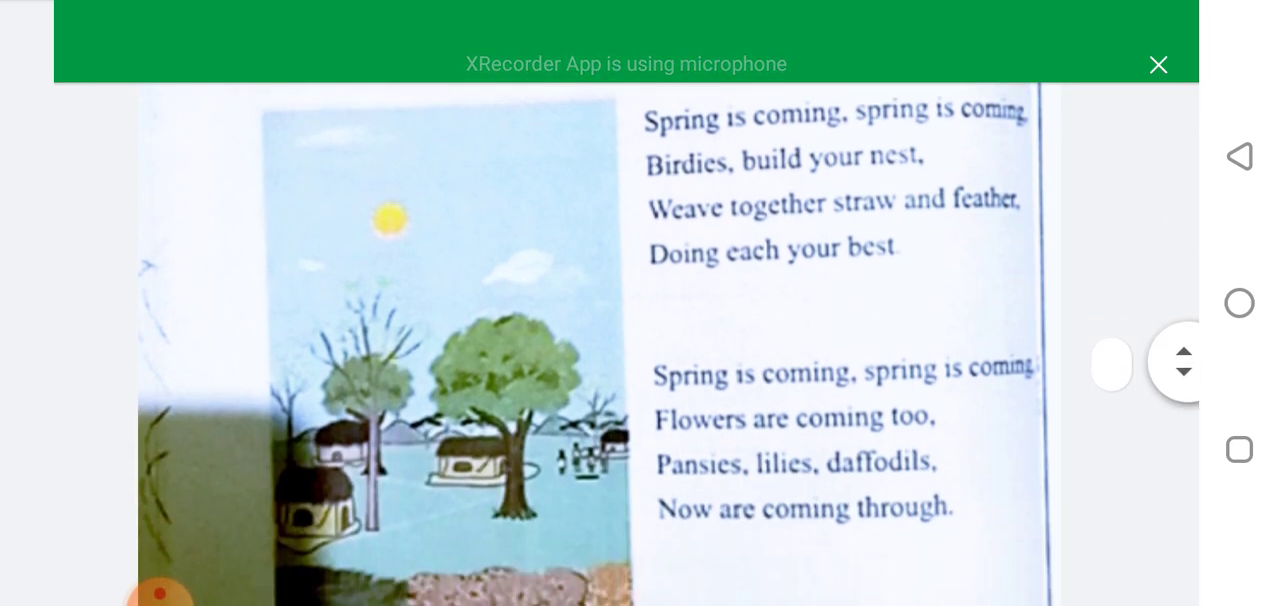
{"action": "scroll", "scroll_direction": "down", "scroll_amount": 3}
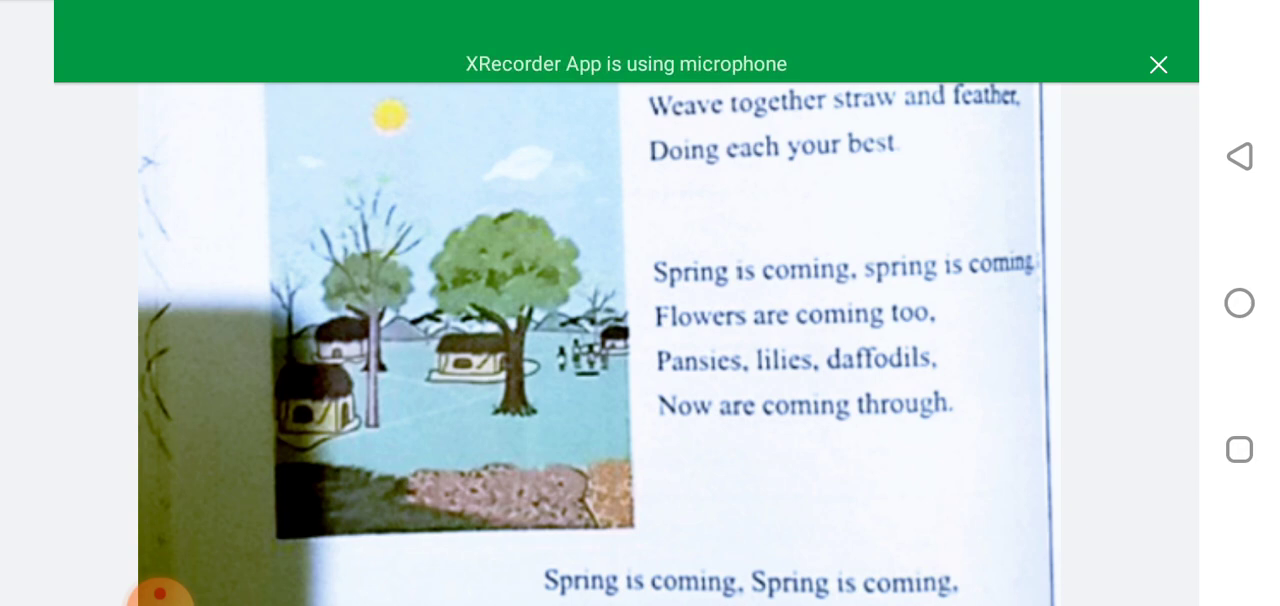
{"action": "scroll", "scroll_direction": "down", "scroll_amount": 3}
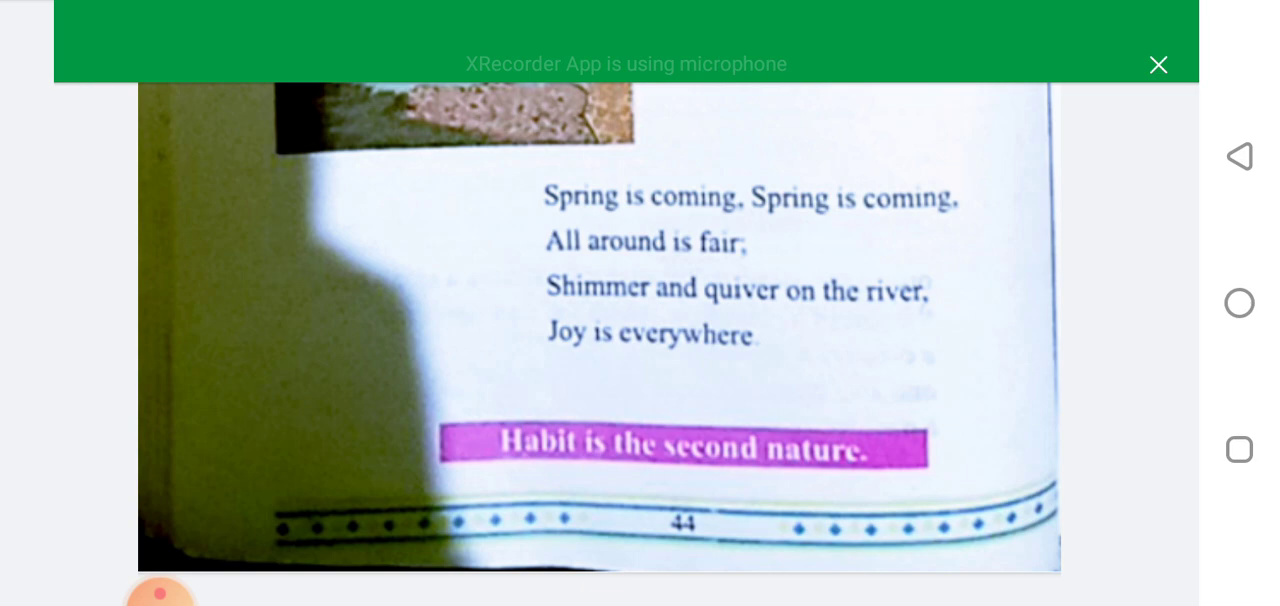
{"action": "scroll", "scroll_direction": "up", "scroll_amount": 3}
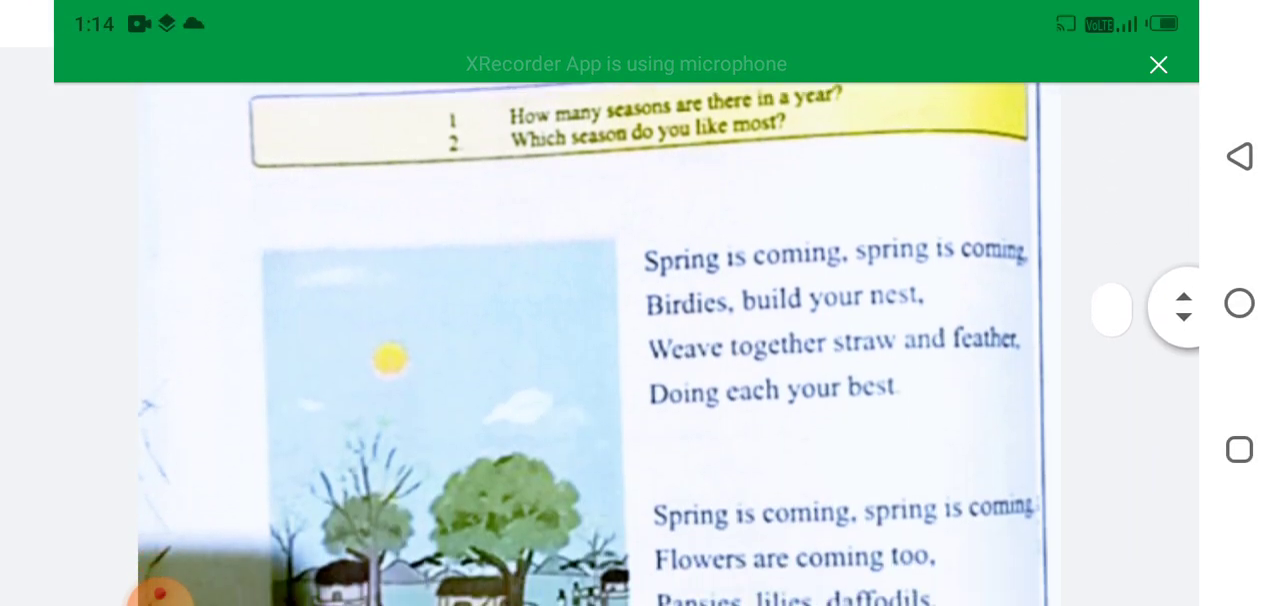
{"action": "scroll", "scroll_direction": "up", "scroll_amount": 3}
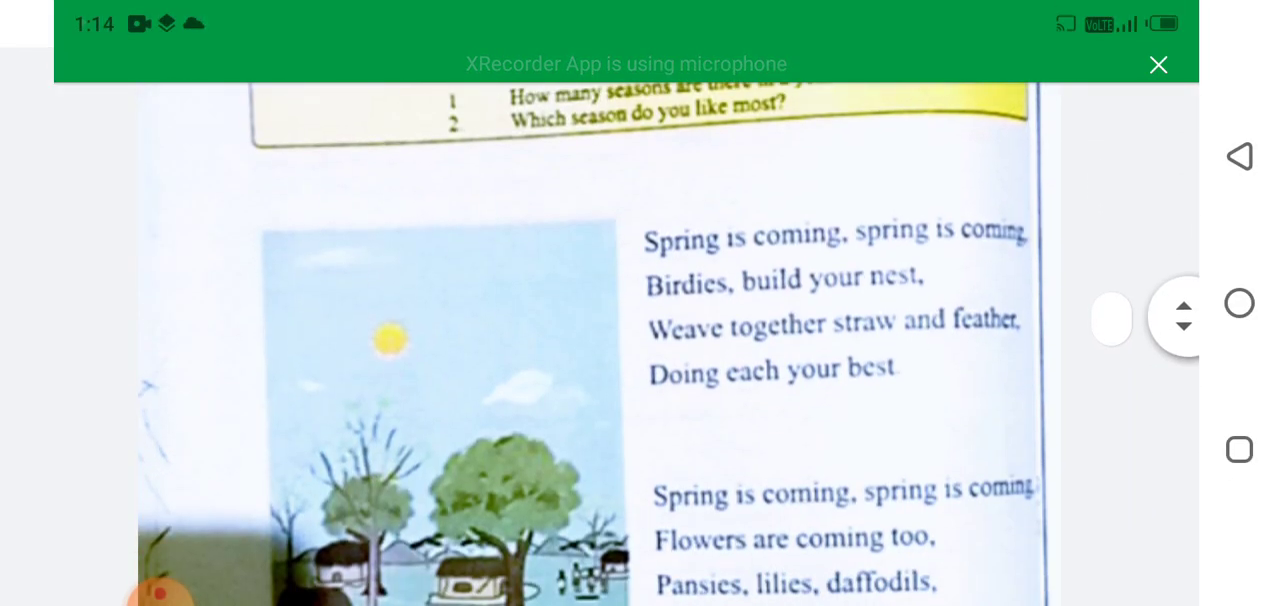
{"action": "scroll", "scroll_direction": "up", "scroll_amount": 3}
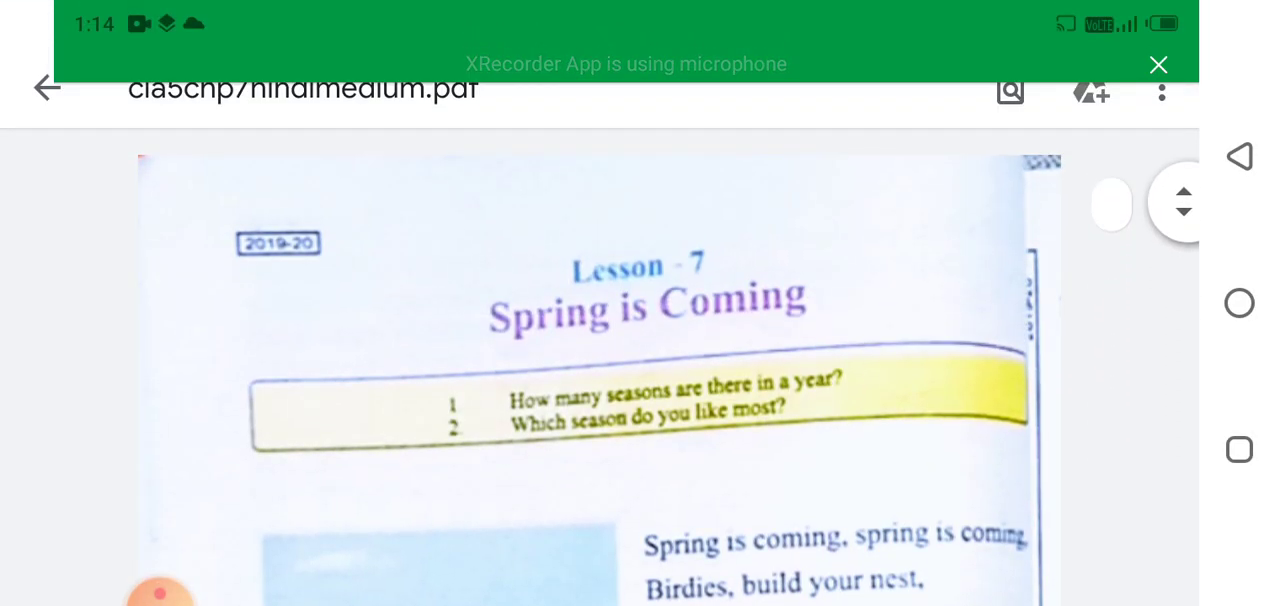
{"action": "scroll", "scroll_direction": "down", "scroll_amount": 3}
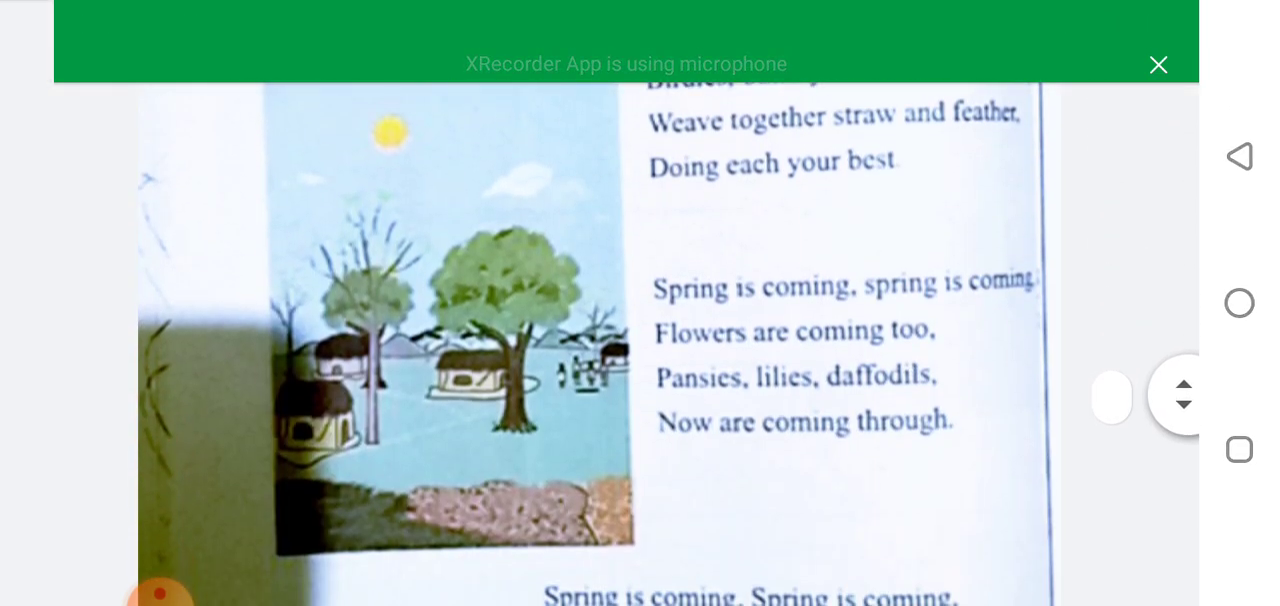